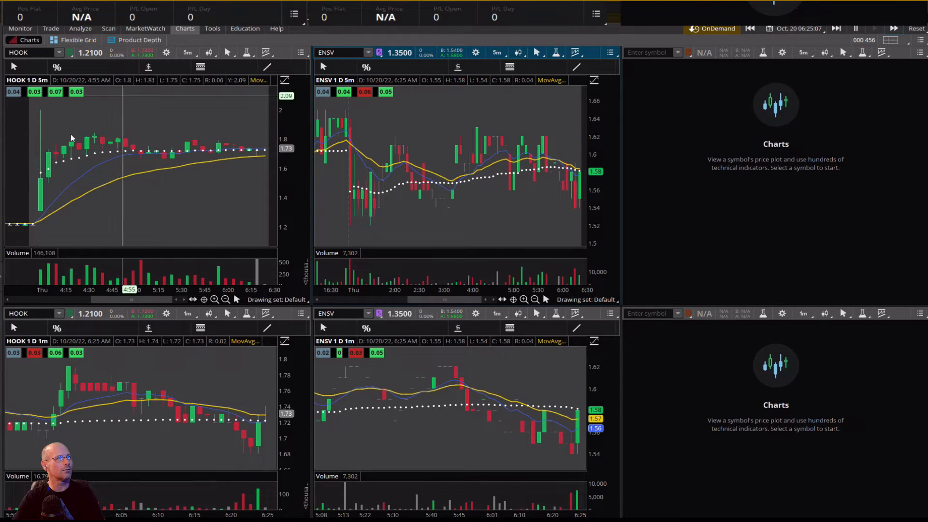
mouse_move(41, 186)
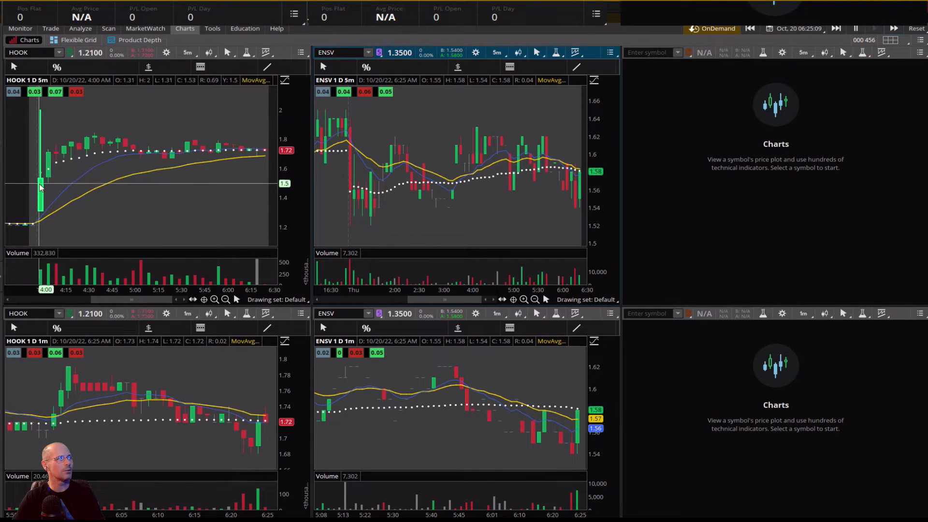
mouse_move(42, 189)
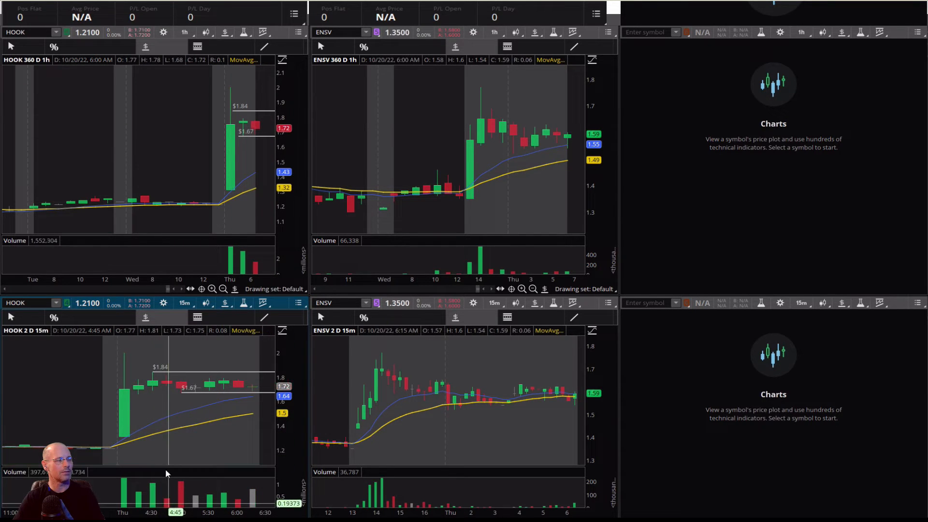
mouse_move(168, 473)
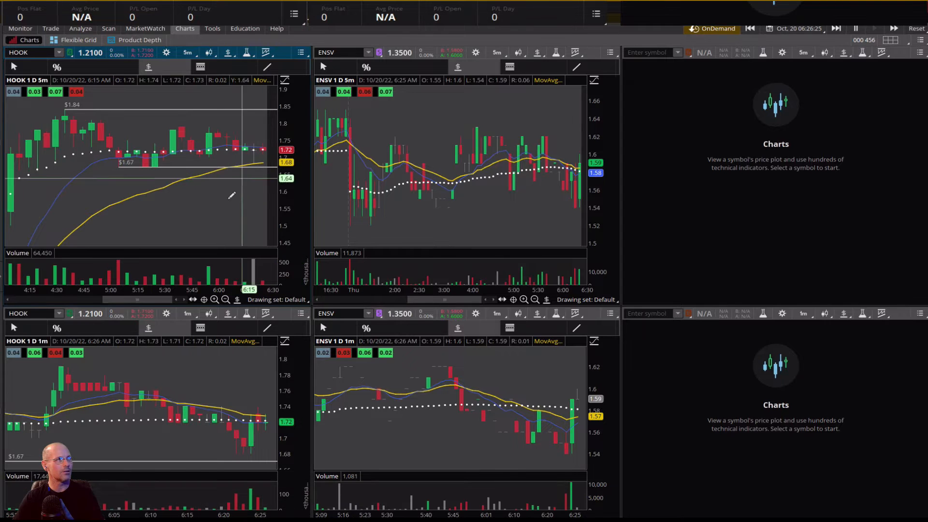
mouse_move(192, 157)
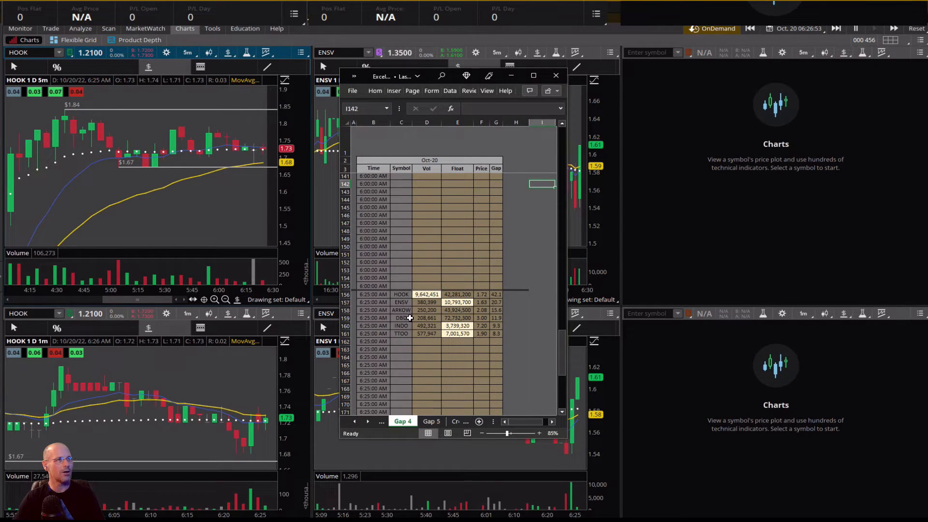
mouse_move(394, 304)
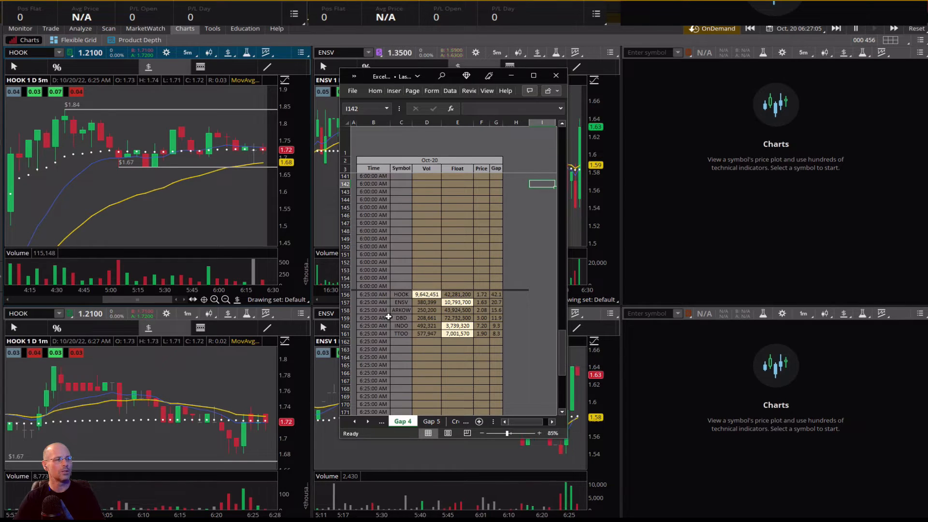
mouse_move(394, 349)
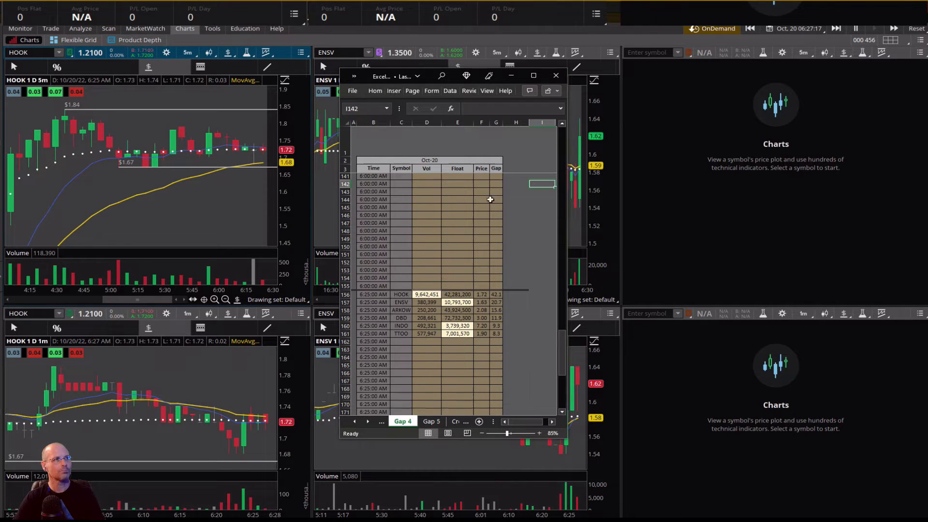
Bring up the Excel Gap 4 sheet with the Oct-20 6:25 AM ticker rows for HOOK and ENSV
left_click(555, 75)
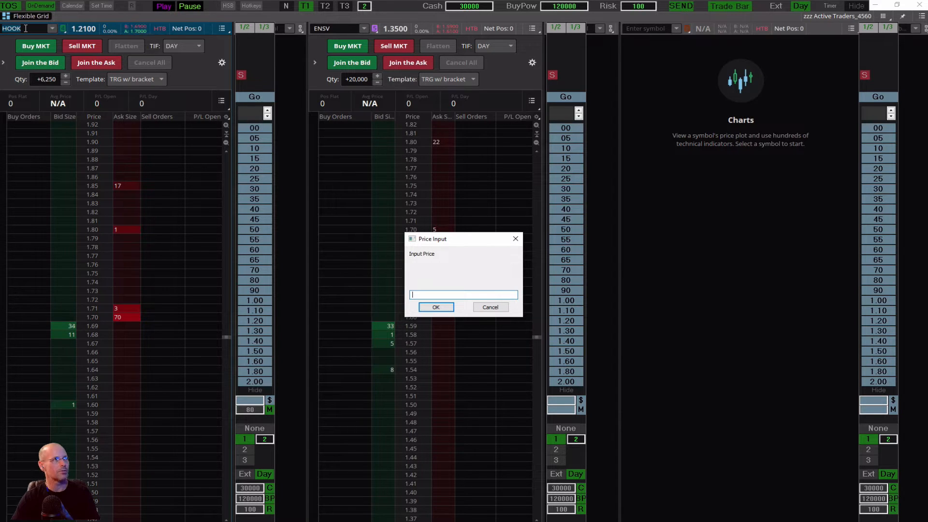
Dismiss the price prompt and set HOOK Qty to 2,500 with 0.04 and 0.05 side-panel offsets
left_click(436, 306)
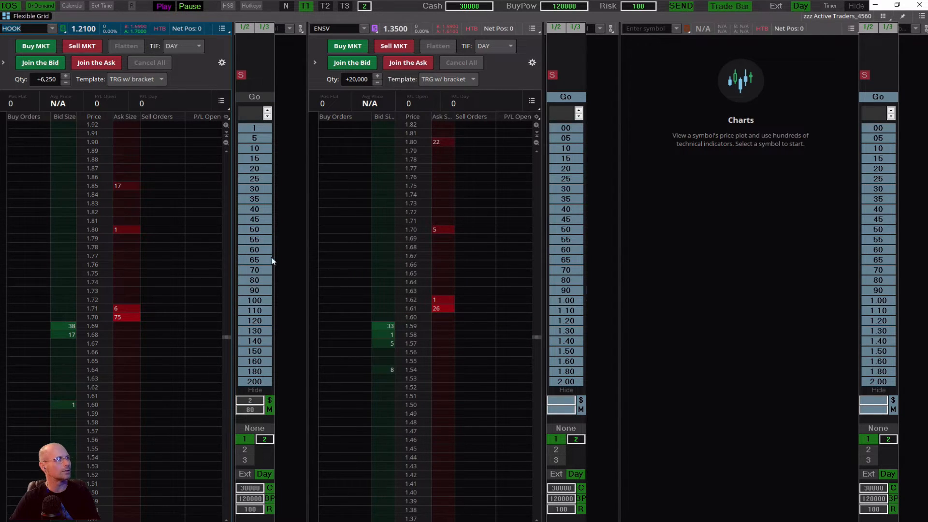
left_click(267, 111)
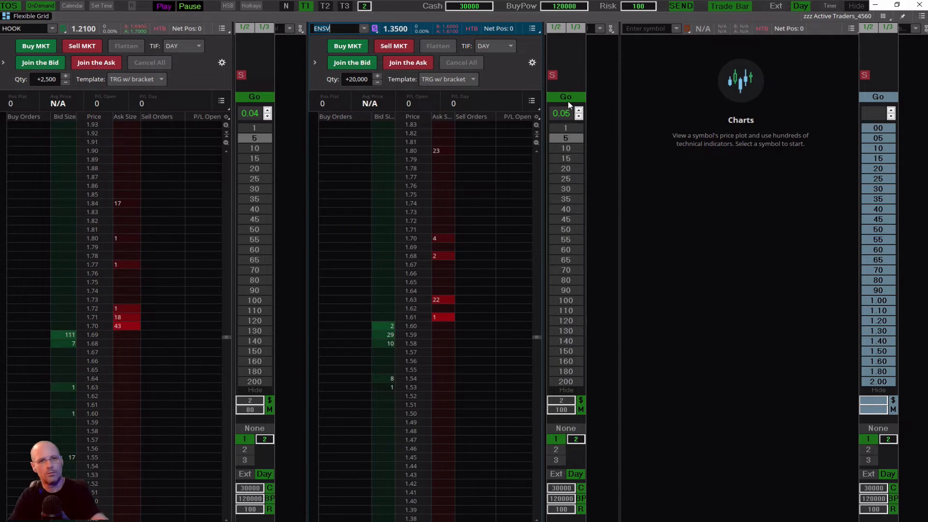
left_click(315, 65)
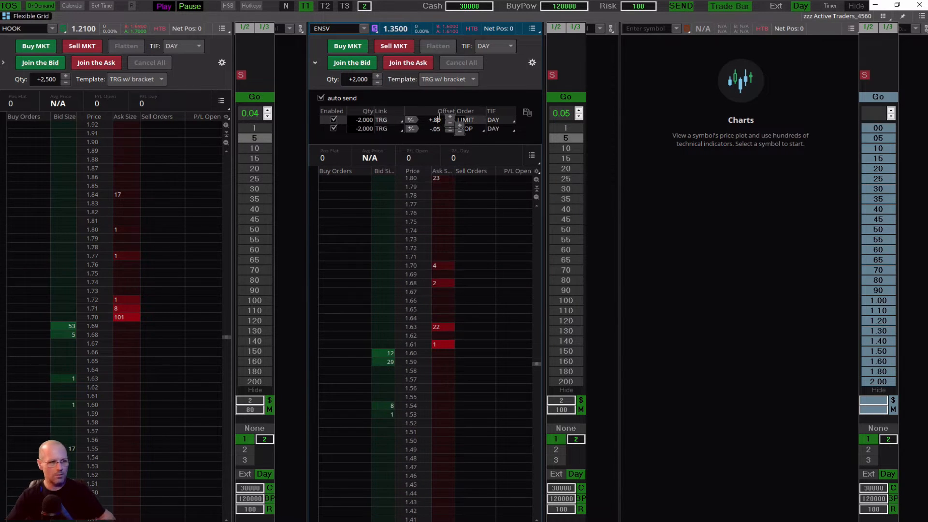
Set ENSV to 2,000 shares and load SPY at 5,000 shares with a ±1.00 bracket
left_click(347, 45)
type("SPY")
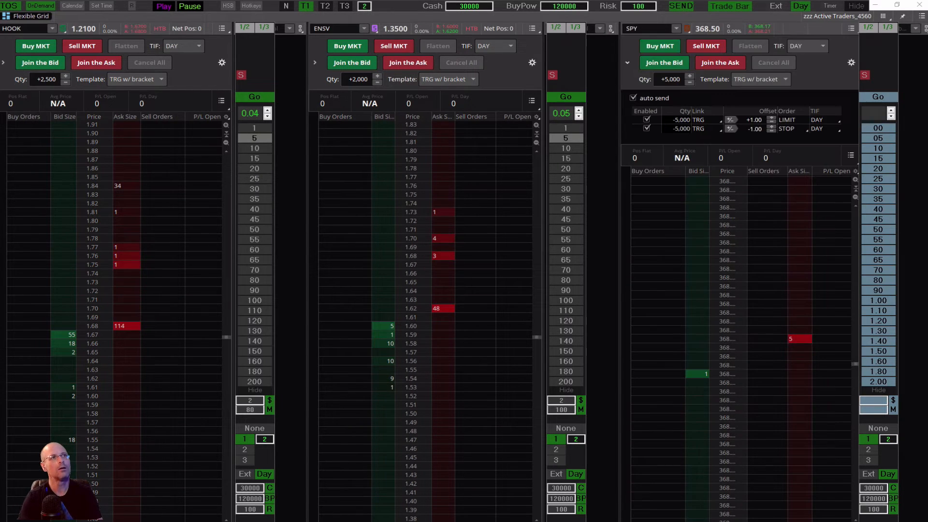
mouse_move(704, 109)
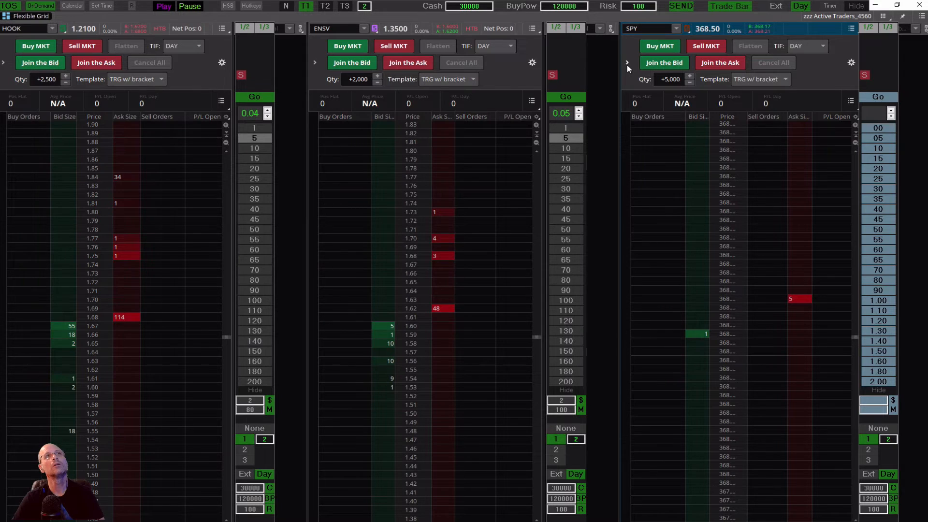
mouse_move(628, 67)
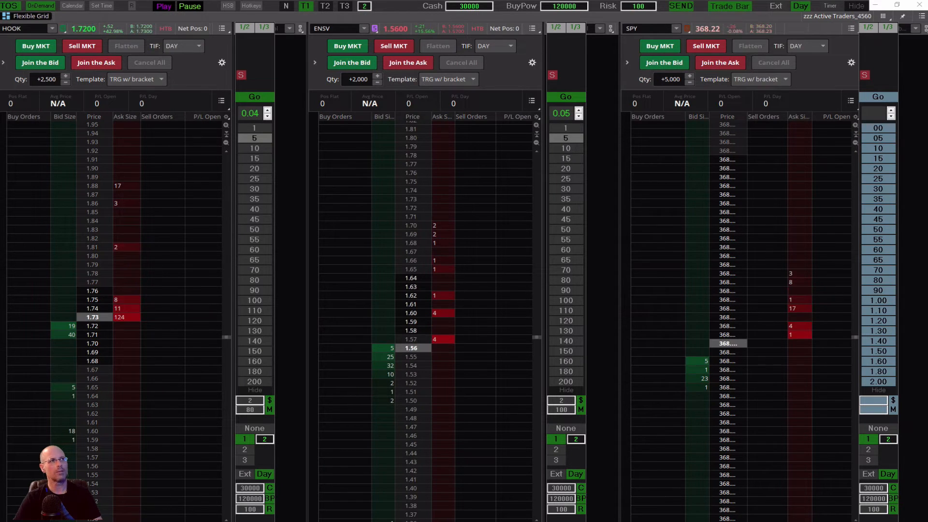
left_click(347, 46)
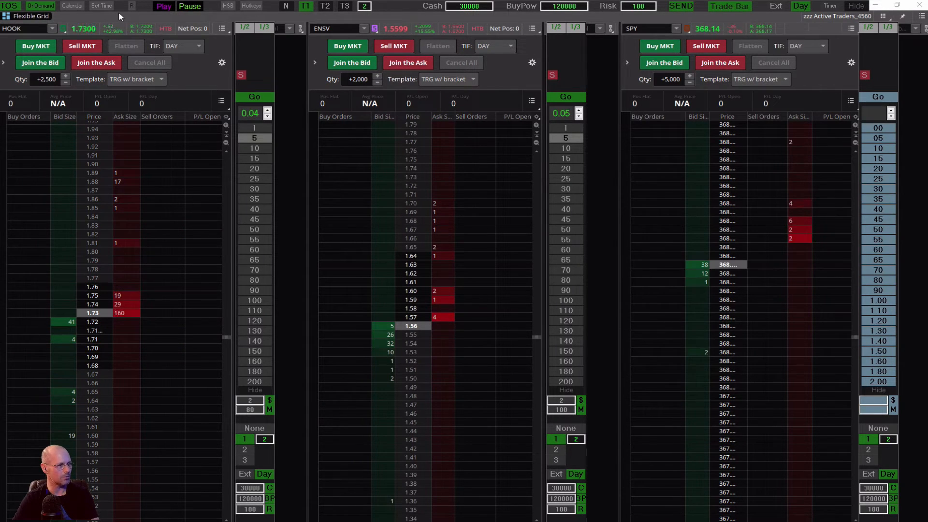
left_click(35, 45)
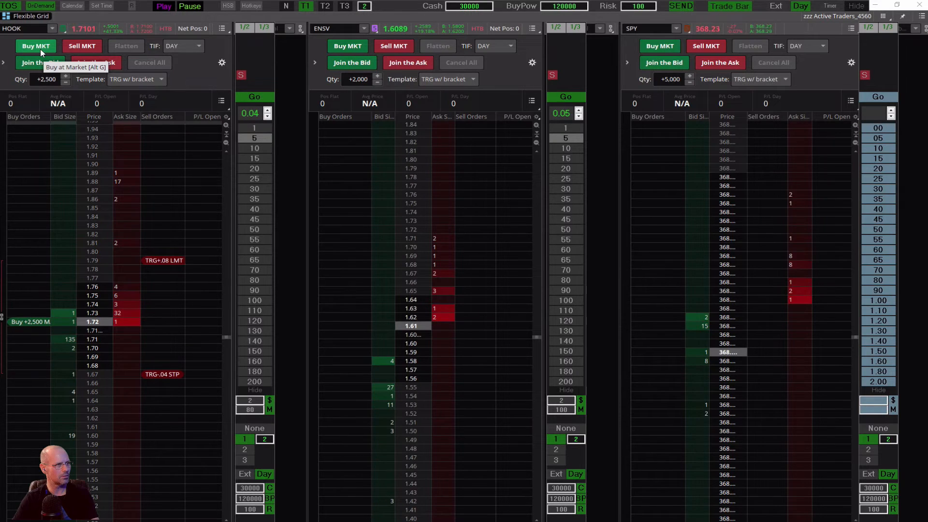
Buy 2,500 HOOK at market with a bracket, then re-send the bracketed buy after the stop-out
left_click(35, 45)
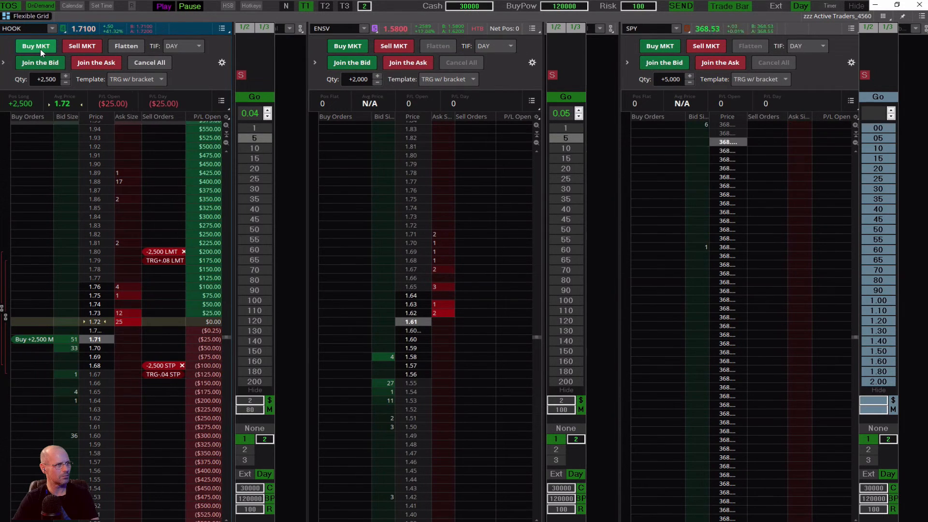
left_click(35, 46)
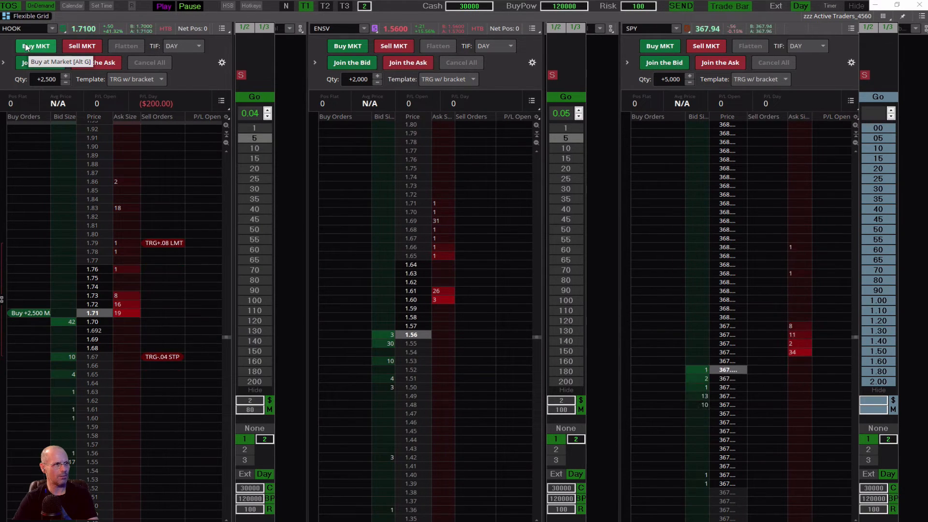
Open a 2,500-share HOOK long at 1.69 with exits at 1.85 LMT and 1.65 STP, then add another lot
left_click(34, 45)
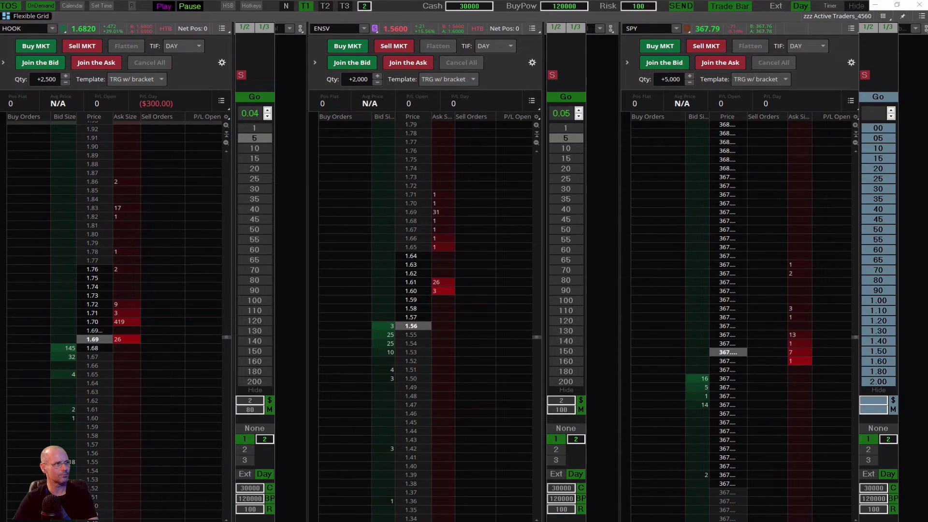
left_click(35, 45)
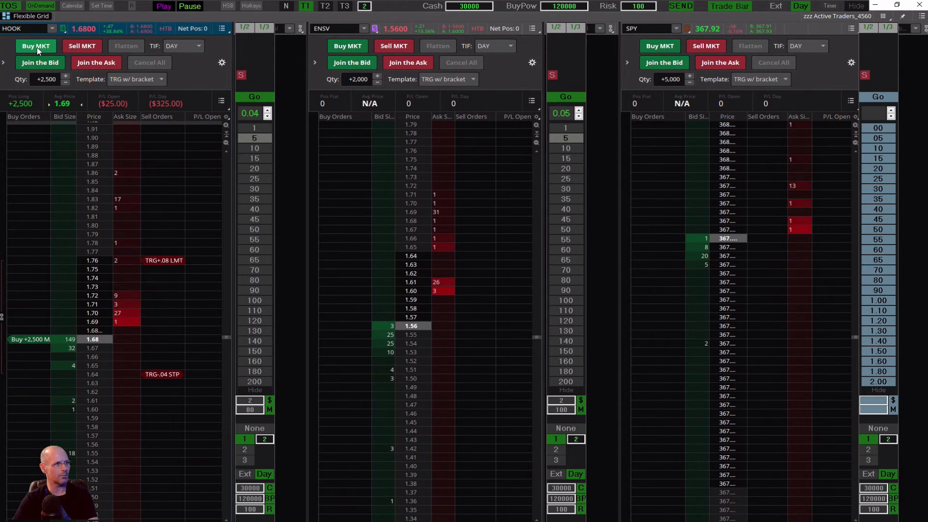
left_click(35, 46)
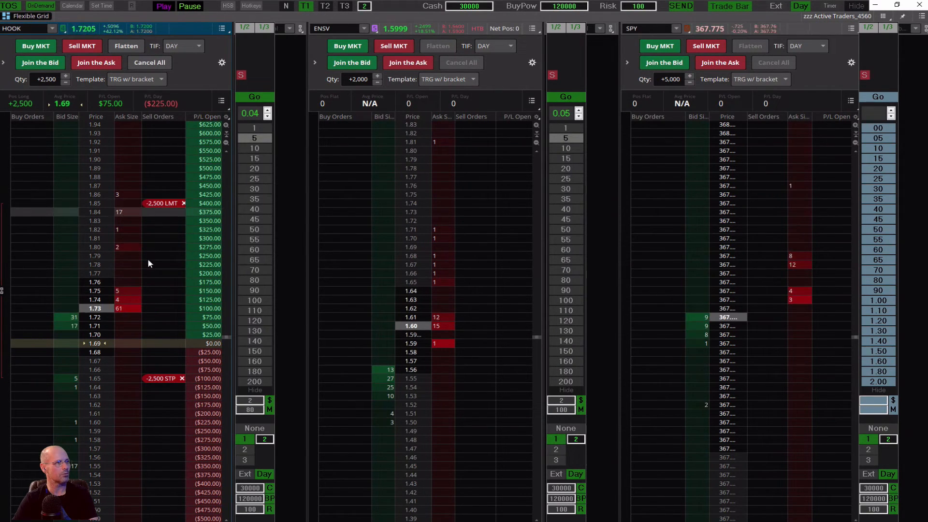
left_click(35, 46)
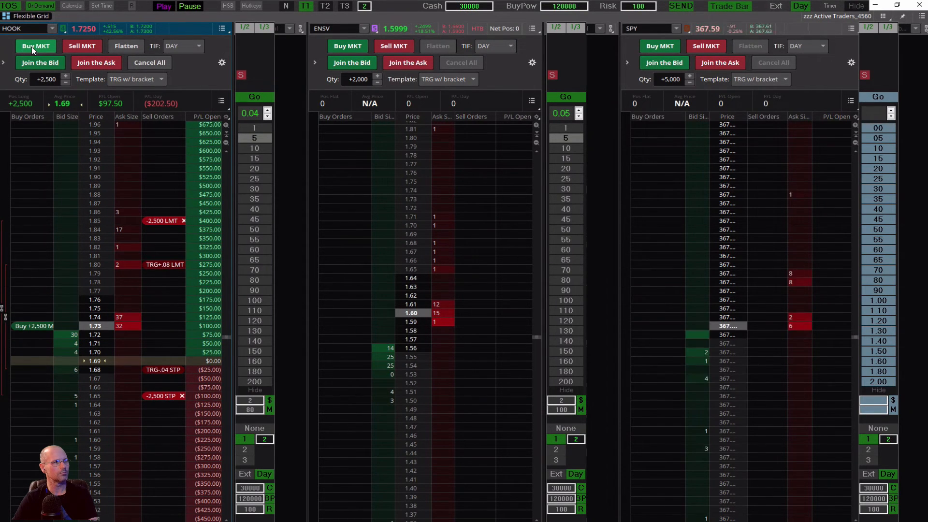
Add a second 2,500-share HOOK bracketed lot, reaching 5,000 shares at 1.705
left_click(34, 46)
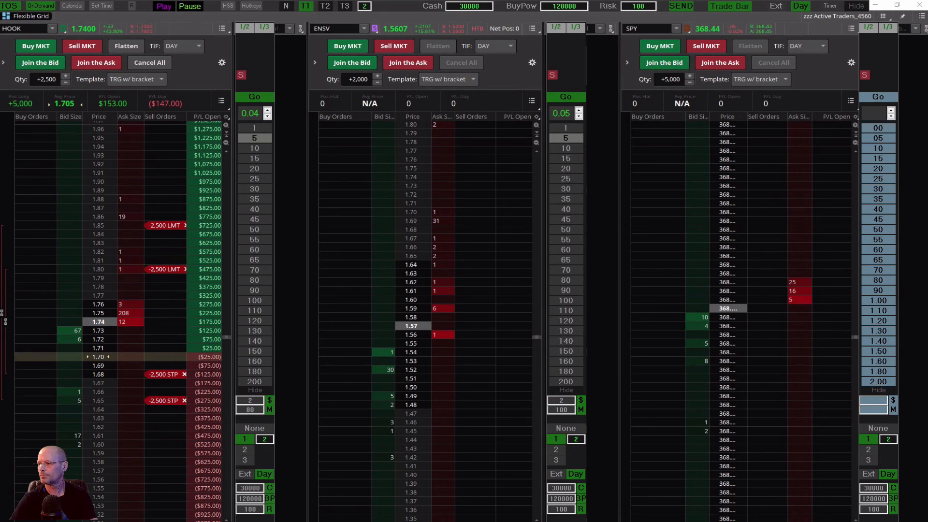
Send a third 2,500-share bracketed HOOK market buy on top of the 5,000-share long
left_click(297, 211)
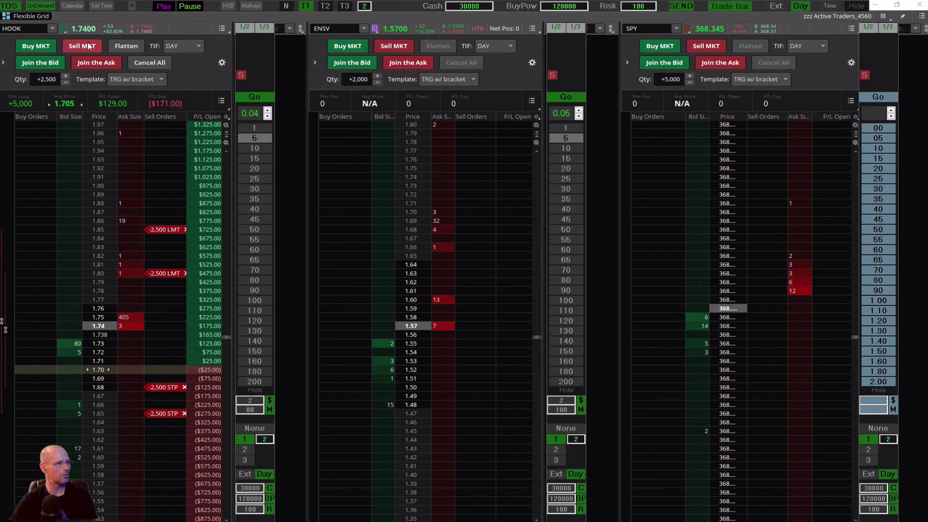
left_click(35, 46)
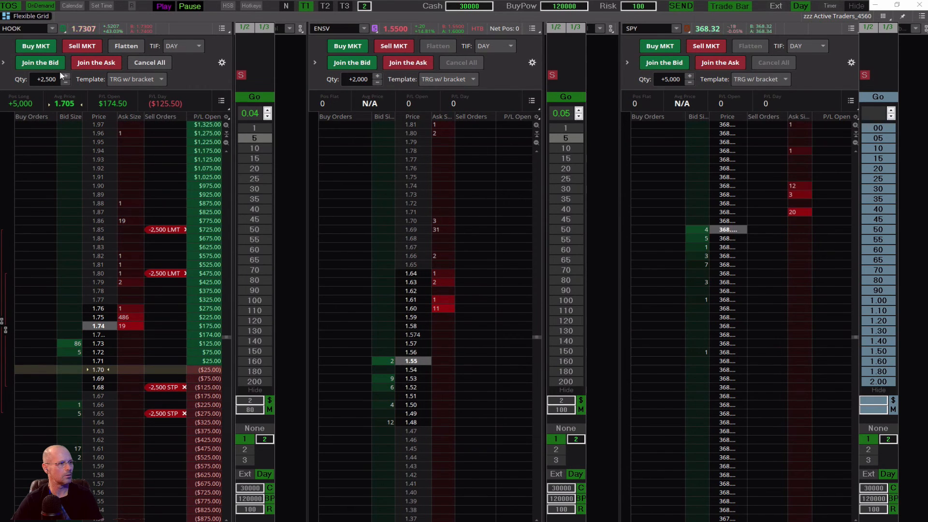
left_click(35, 46)
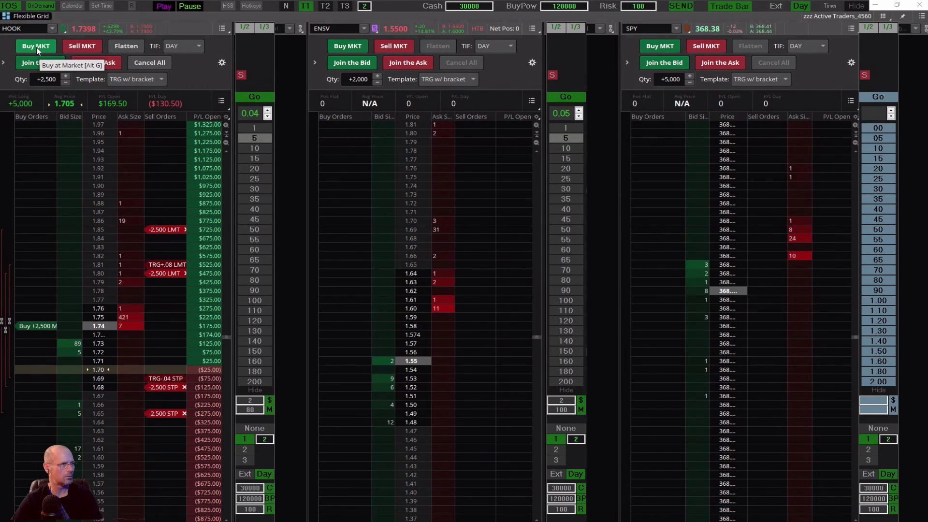